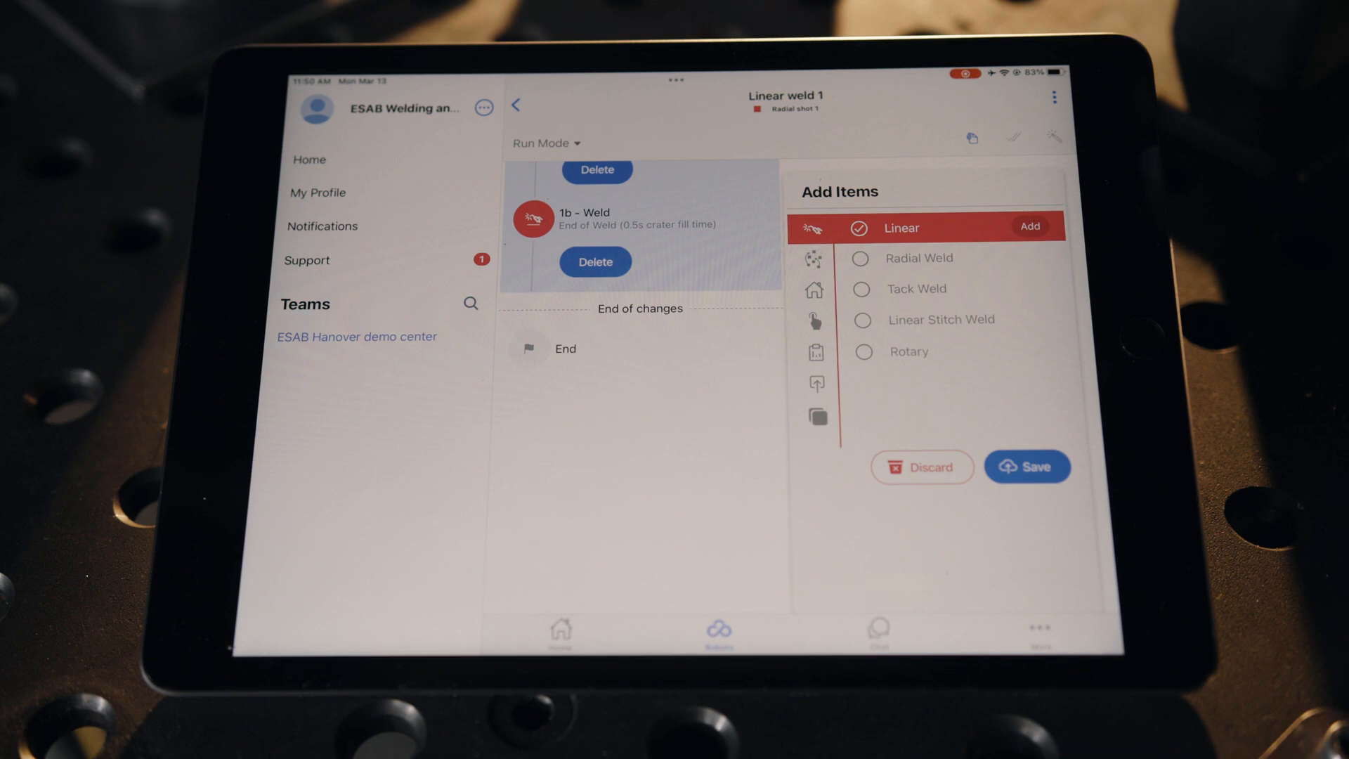
- Switch Add Items to Teach Air Moves and capture air move item 4 after the weld points
{"action": "left_click", "coordinate": [898, 257]}
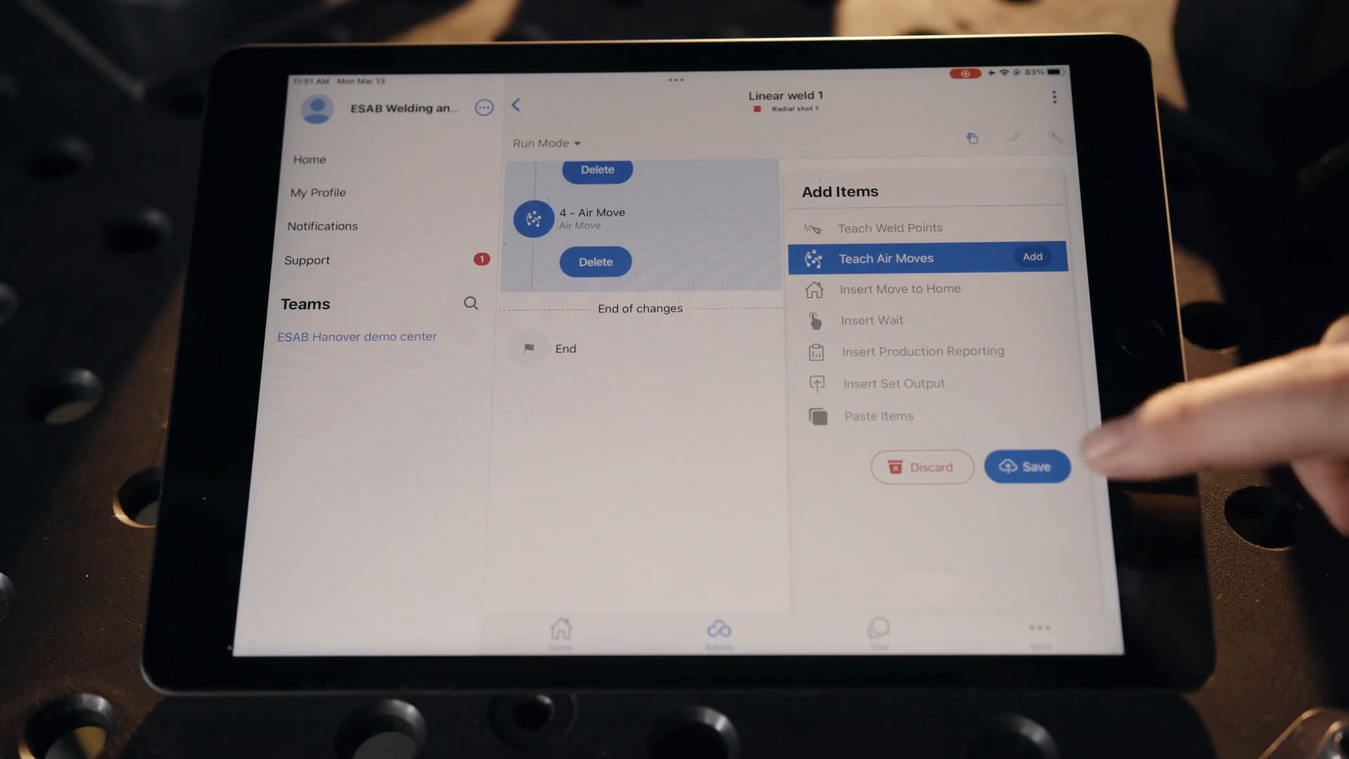
{"action": "left_click", "coordinate": [1026, 467]}
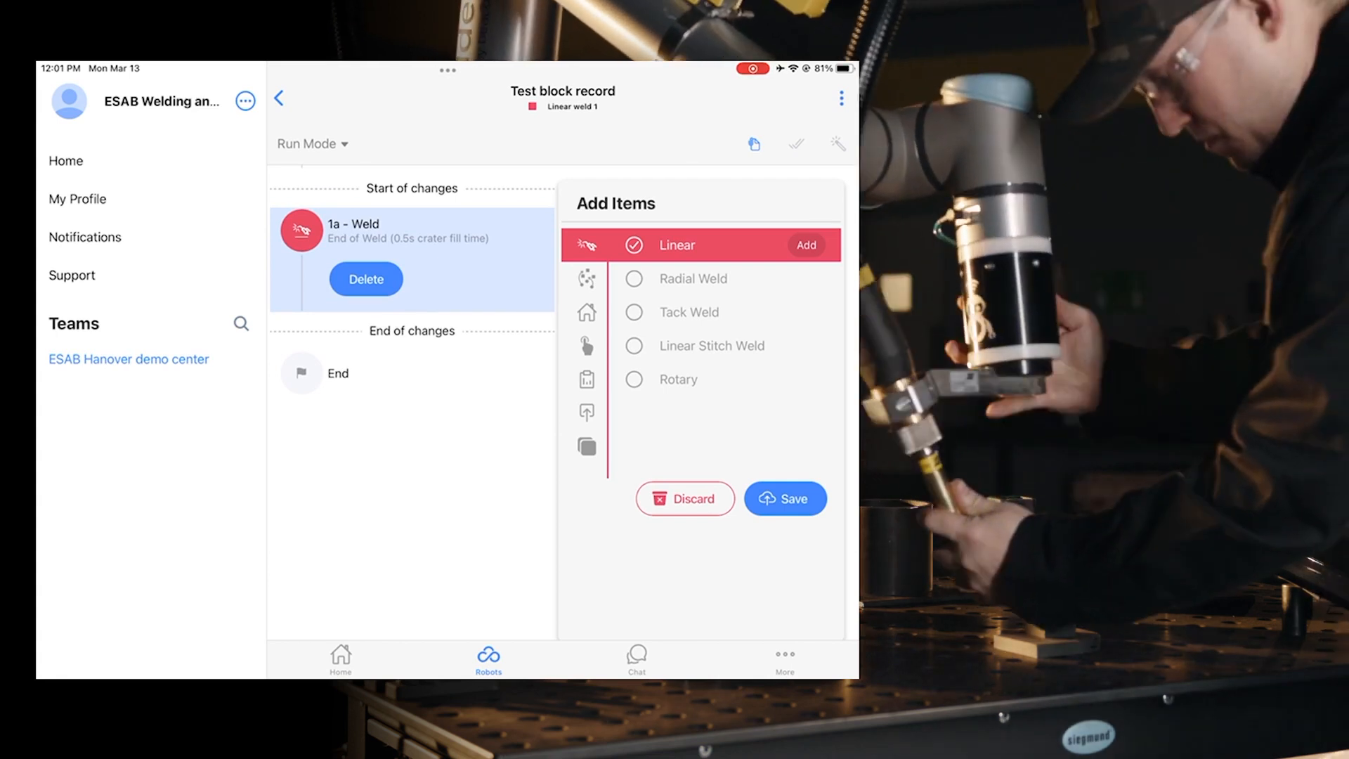
- Capture further weld points through 1l, choosing Radial Weld for the later ones
{"action": "left_click", "coordinate": [806, 244]}
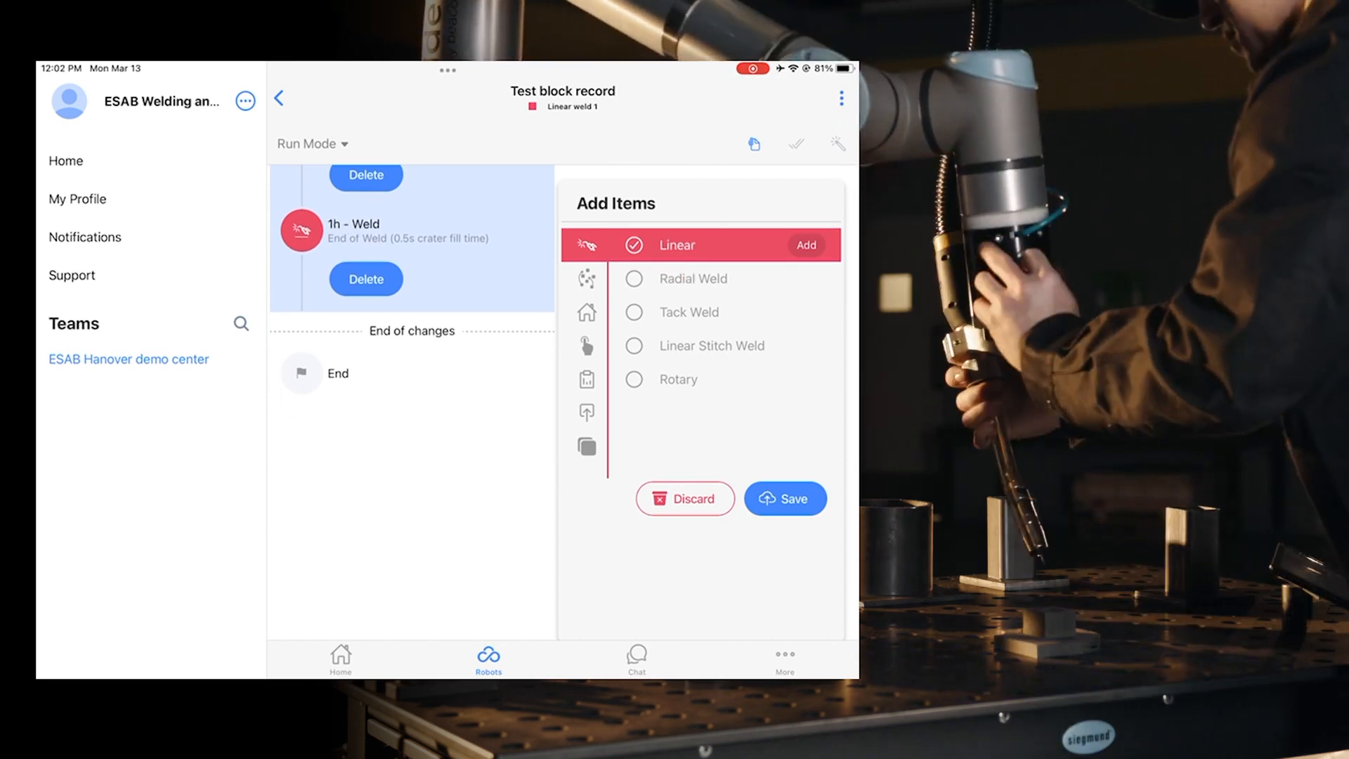
{"action": "left_click", "coordinate": [700, 278]}
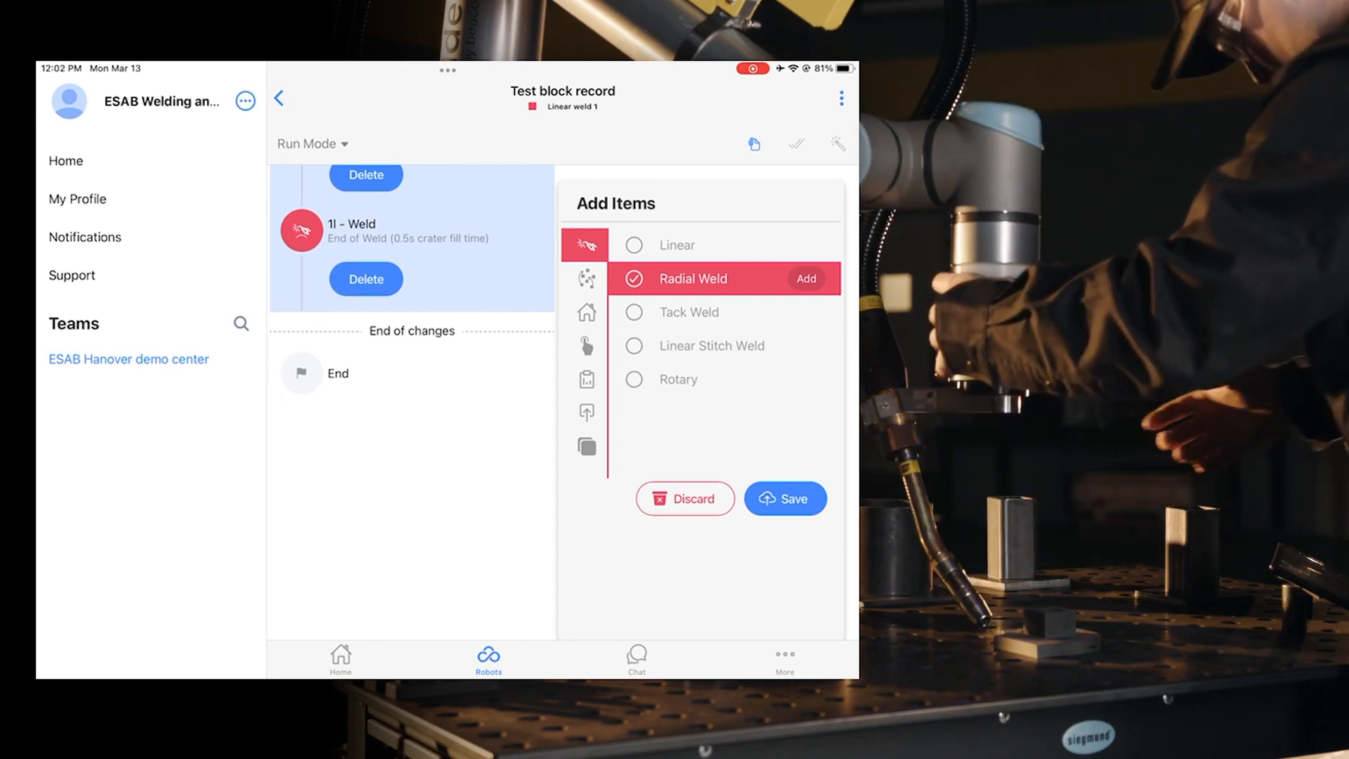
{"action": "left_click", "coordinate": [586, 278]}
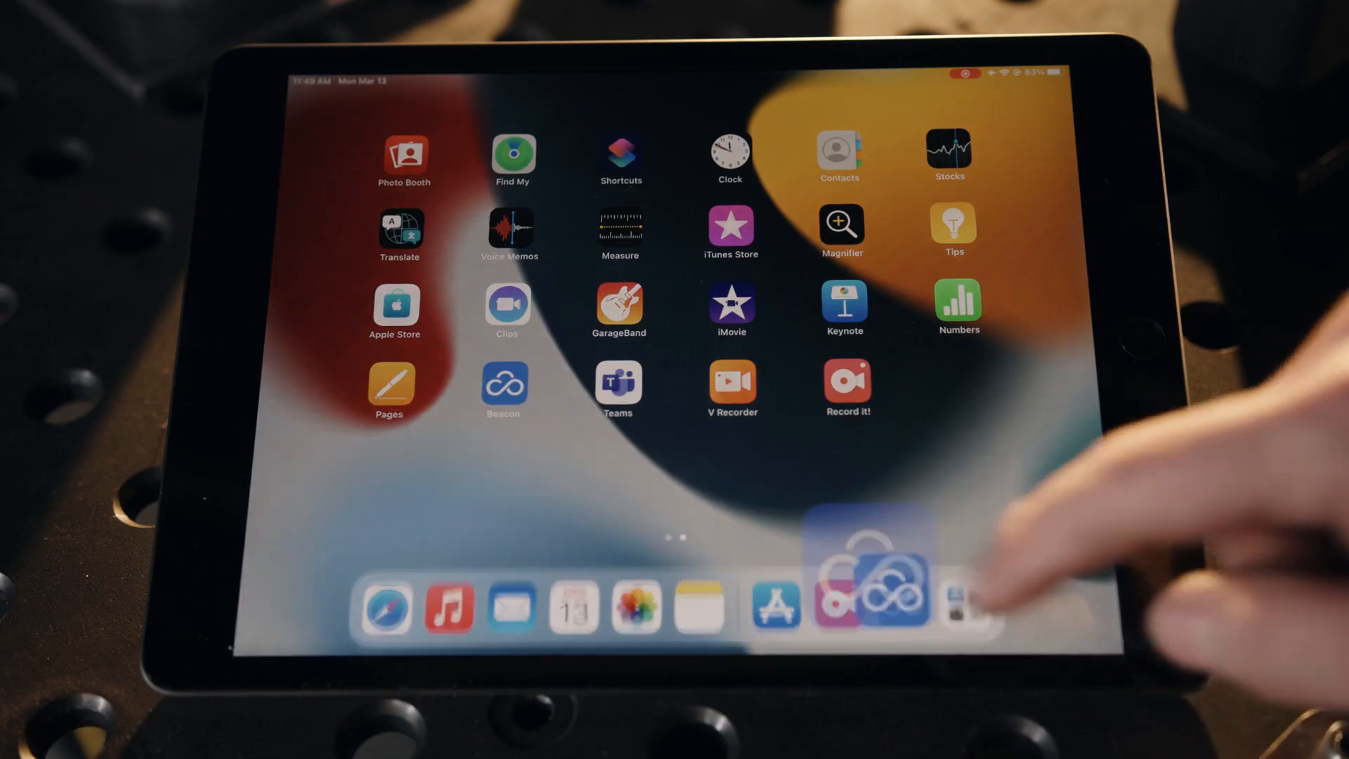
- Create a new part 'Linear weld 1' with ESAB-72 22° Short torch and gas flow rate 30
{"action": "left_click", "coordinate": [891, 607]}
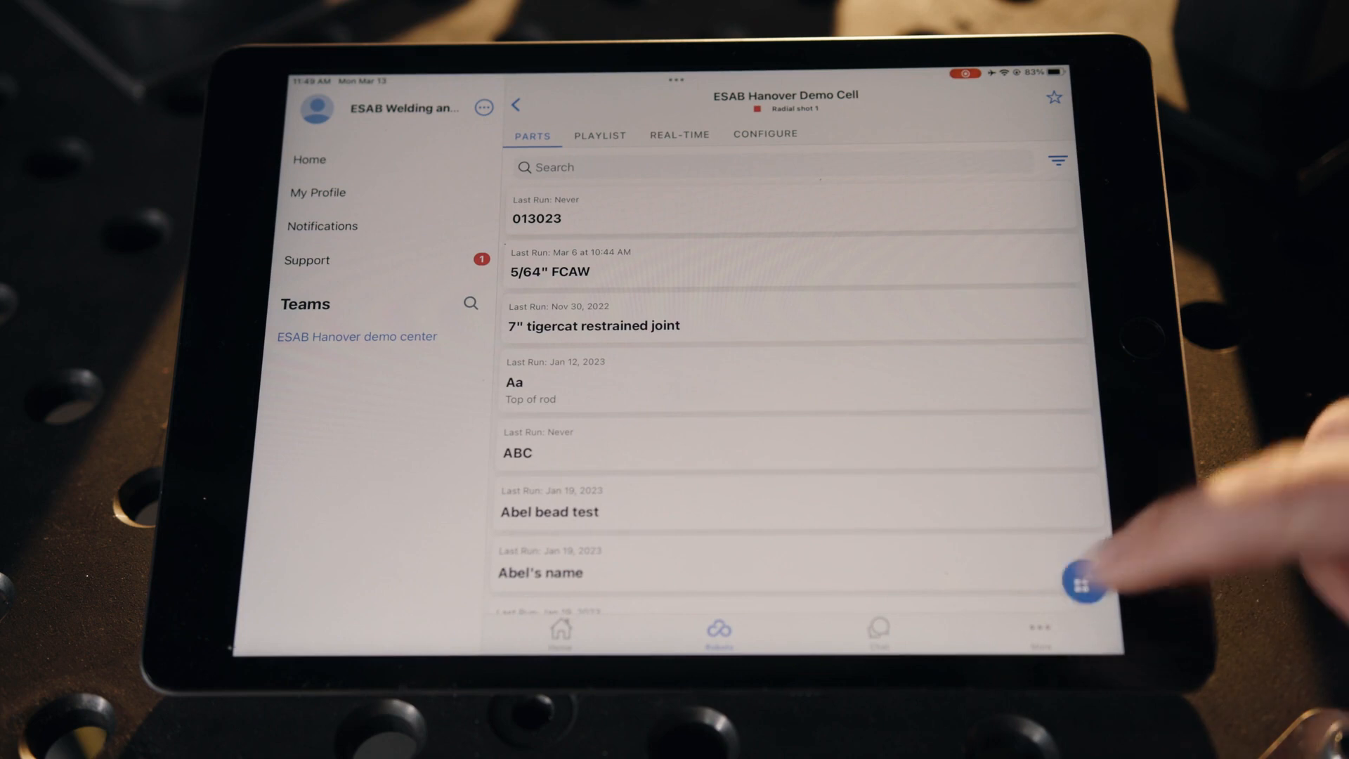
{"action": "left_click", "coordinate": [1086, 585]}
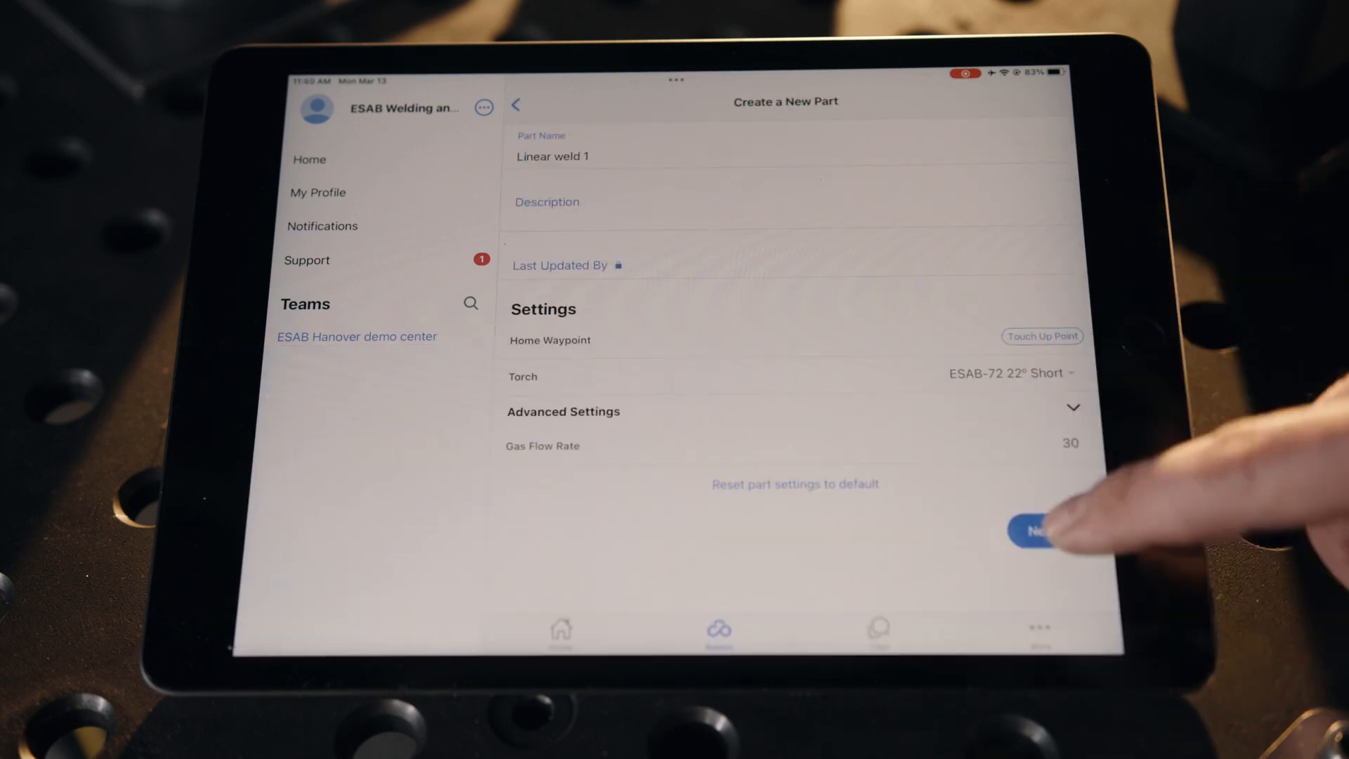
{"action": "left_click", "coordinate": [1037, 531]}
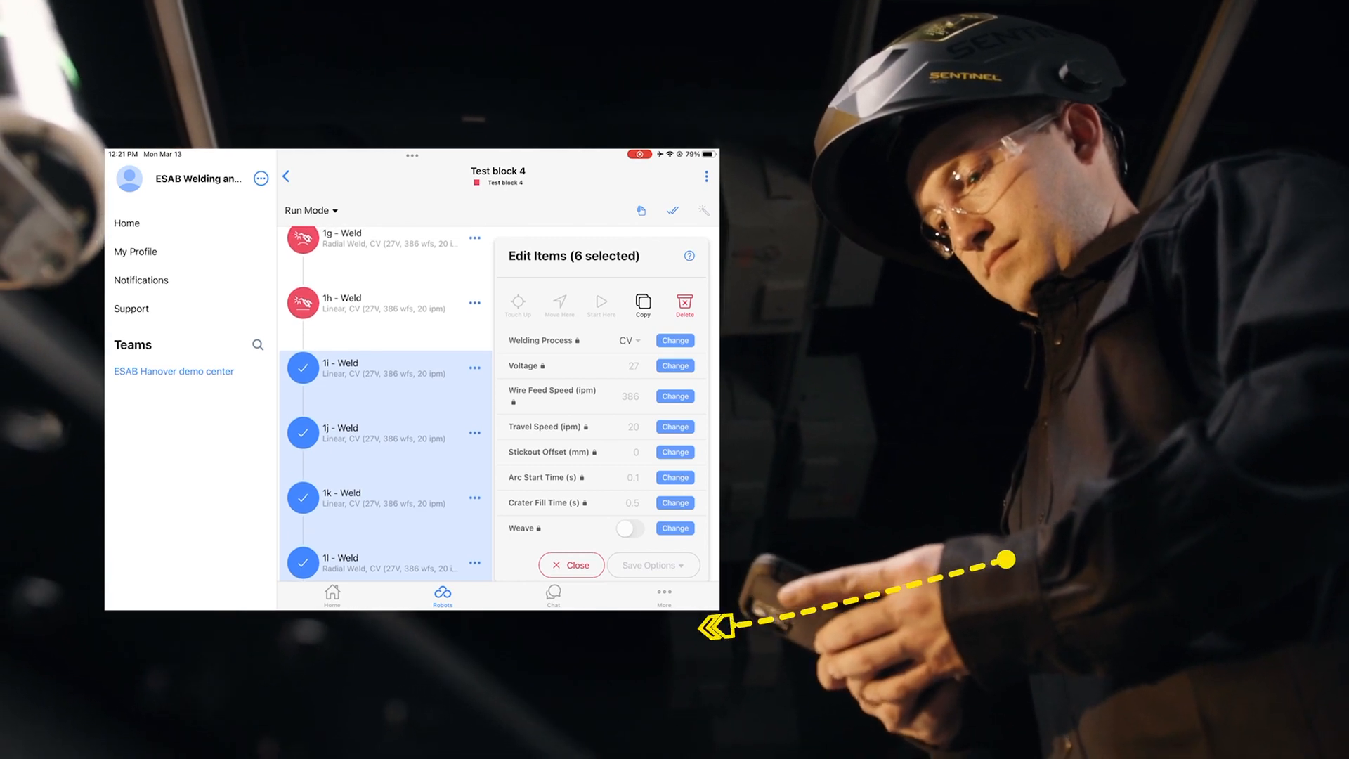
{"action": "left_click", "coordinate": [629, 528]}
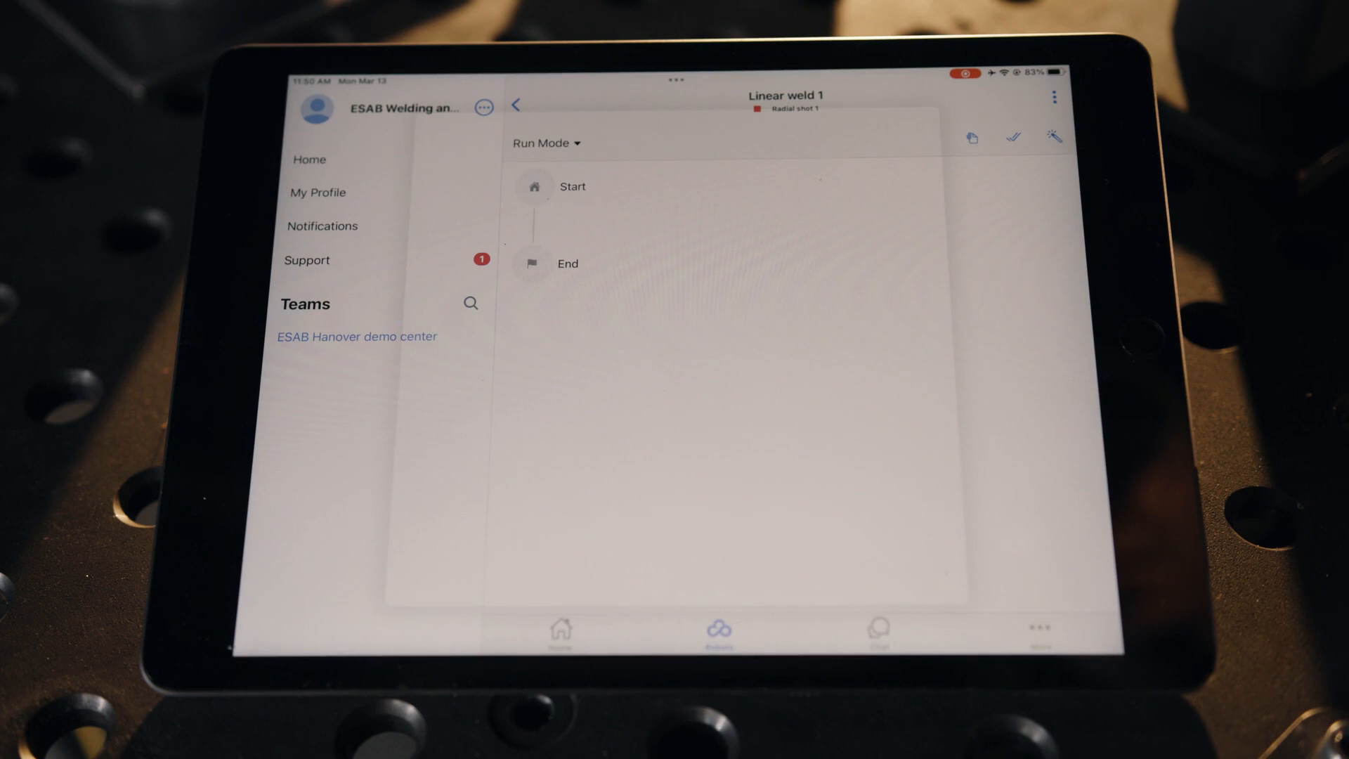
- Bring up Add Items on the empty Linear weld 1 program with Linear selected
{"action": "left_click", "coordinate": [1053, 135]}
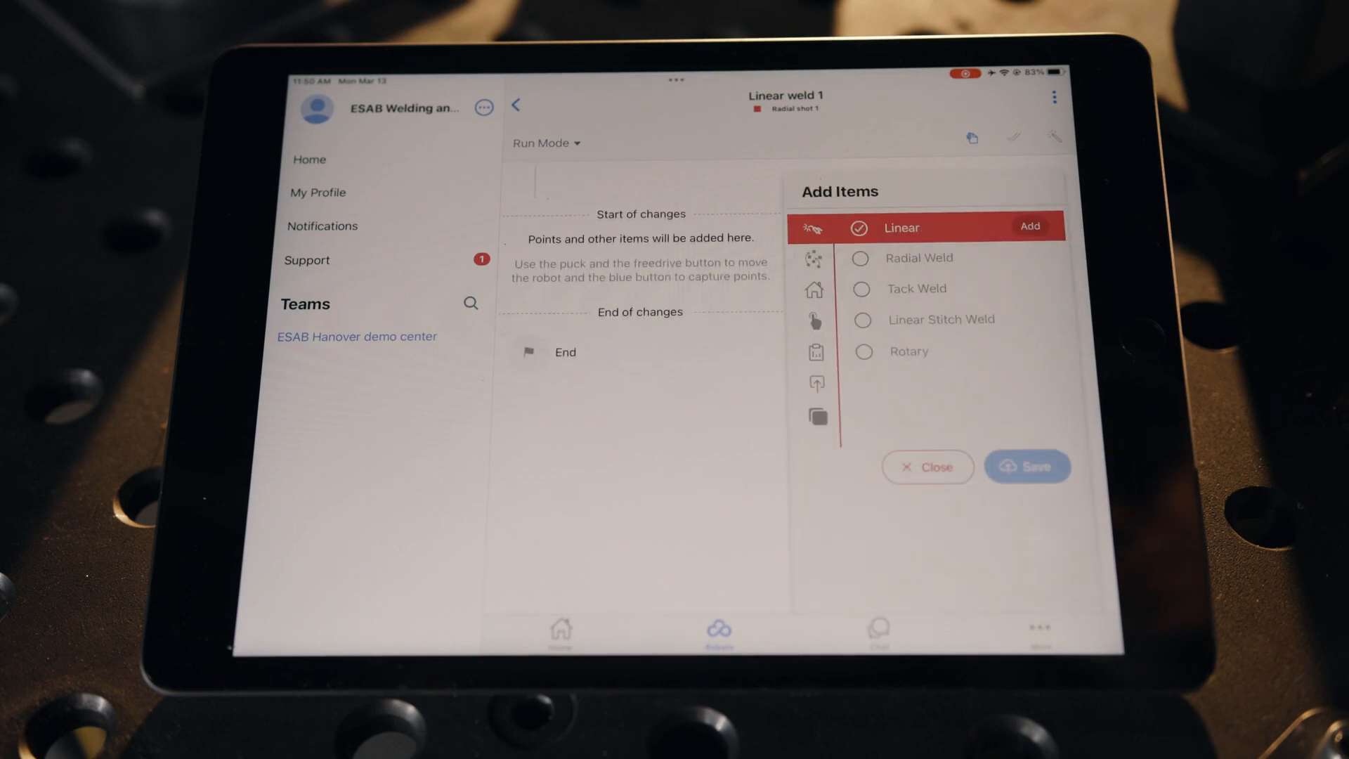